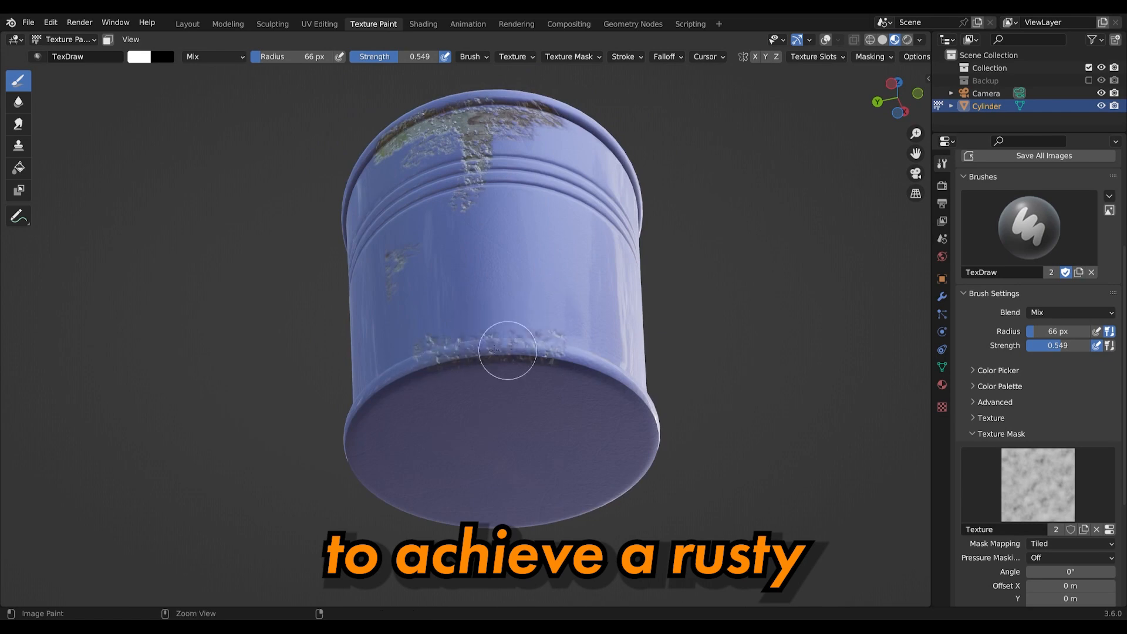
Show the bucket material's shader nodes in the Shading workspace.
{"action": "left_click", "coordinate": [320, 24]}
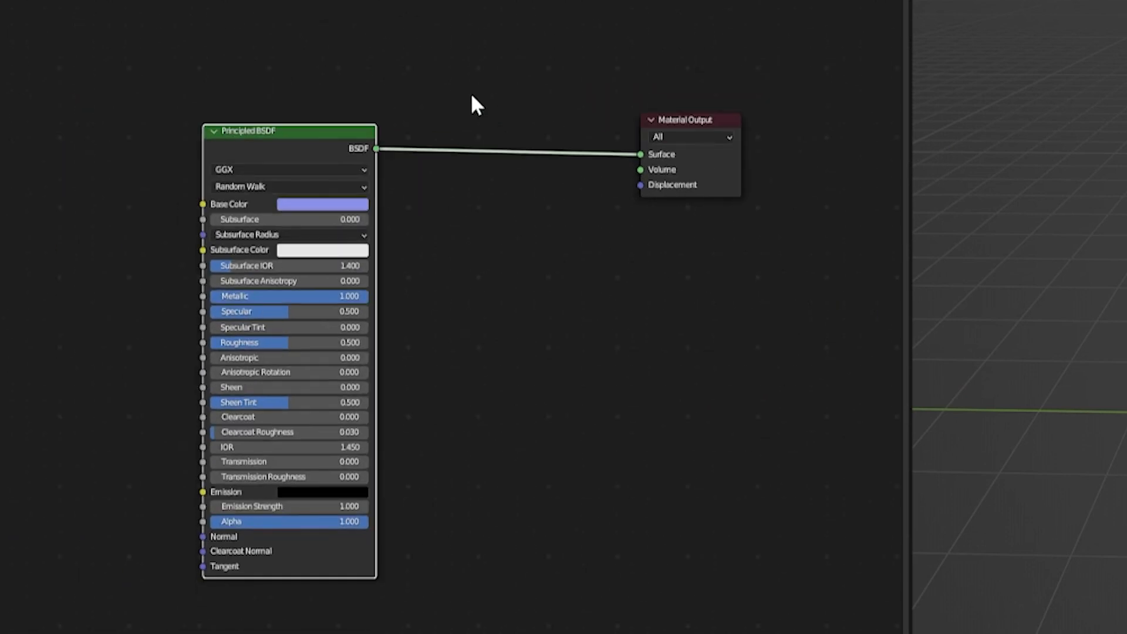
Add a Mix Shader node by searching 'mix' in the add-node menu.
{"action": "type", "text": "mix"}
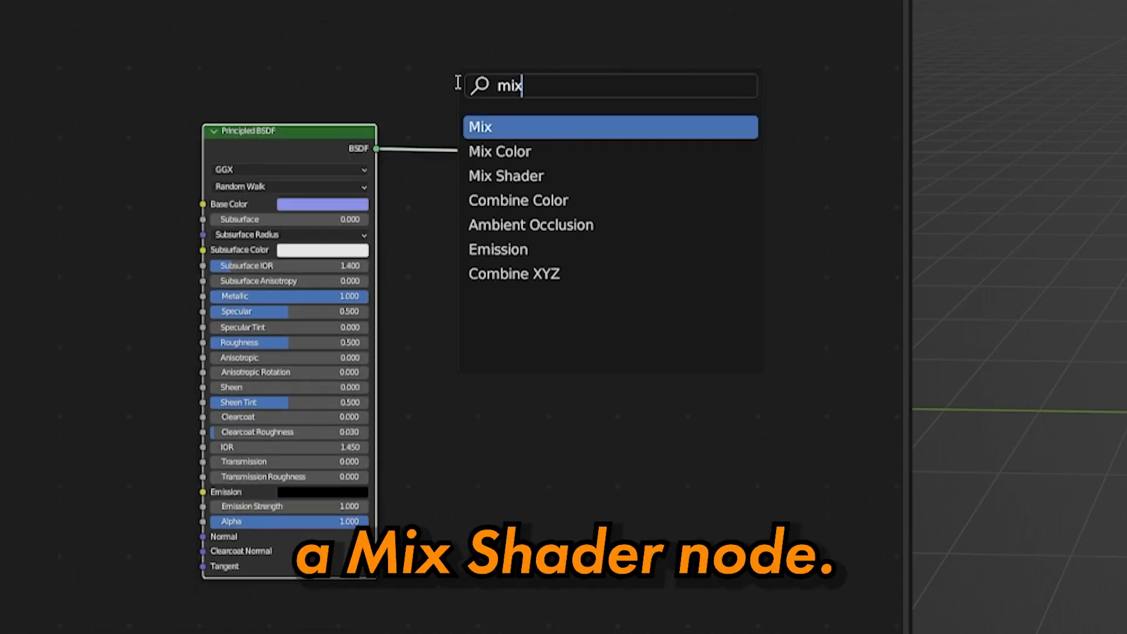
{"action": "left_click", "coordinate": [505, 175]}
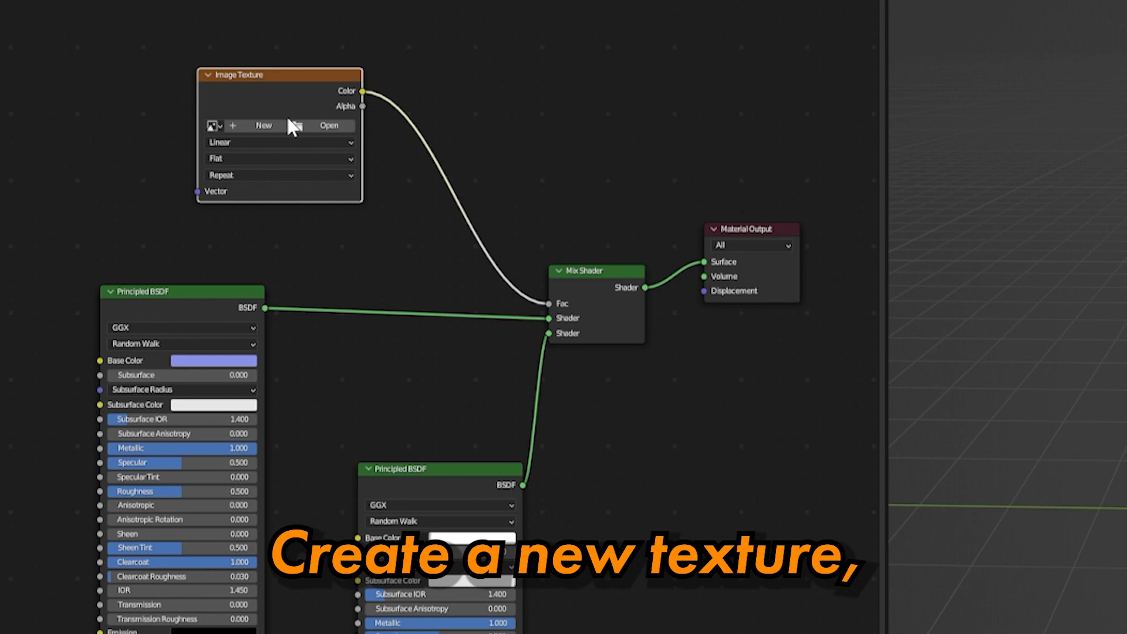
Create a new white image named Texture for the node and enter Texture Paint mode.
{"action": "left_click", "coordinate": [264, 126]}
{"action": "type", "text": "Textut"}
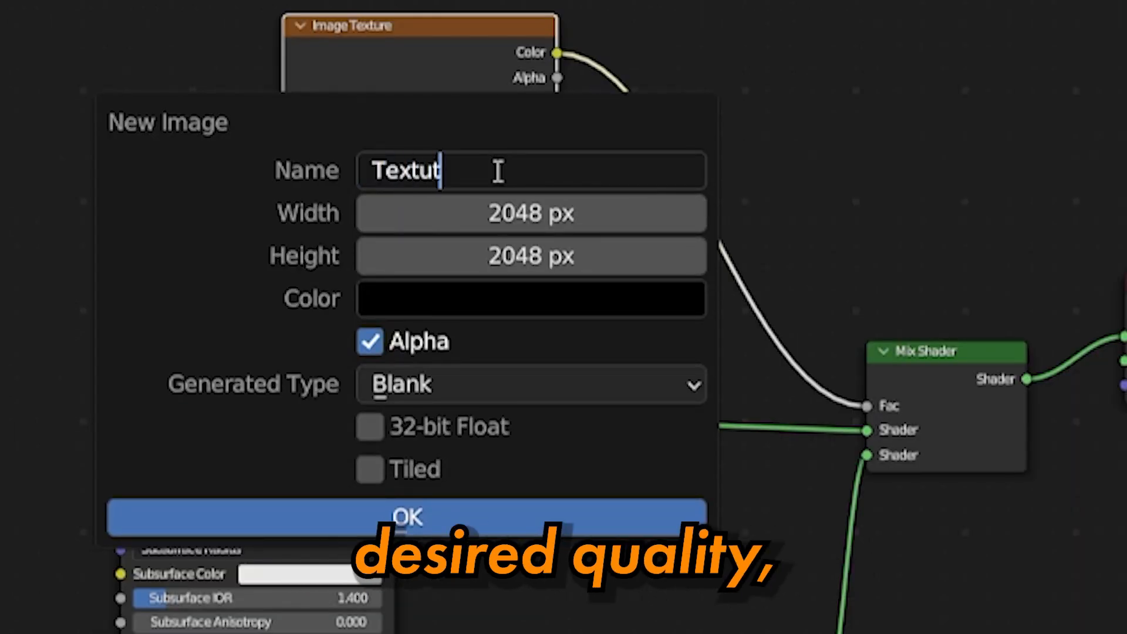
{"action": "left_click", "coordinate": [531, 300]}
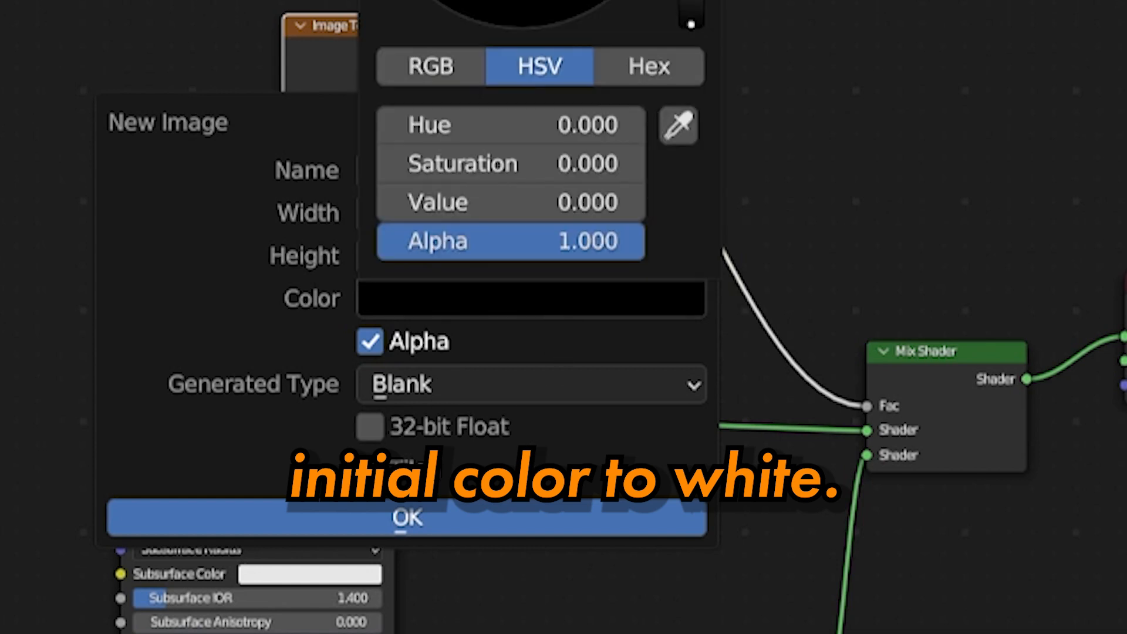
{"action": "left_click", "coordinate": [407, 516]}
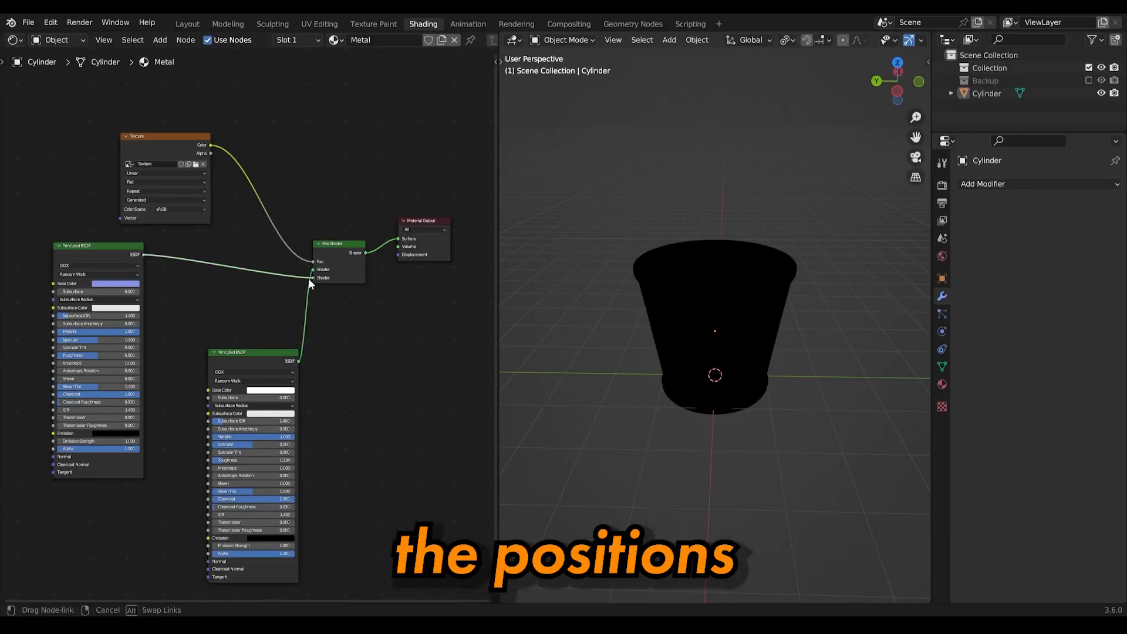
{"action": "left_click", "coordinate": [374, 24]}
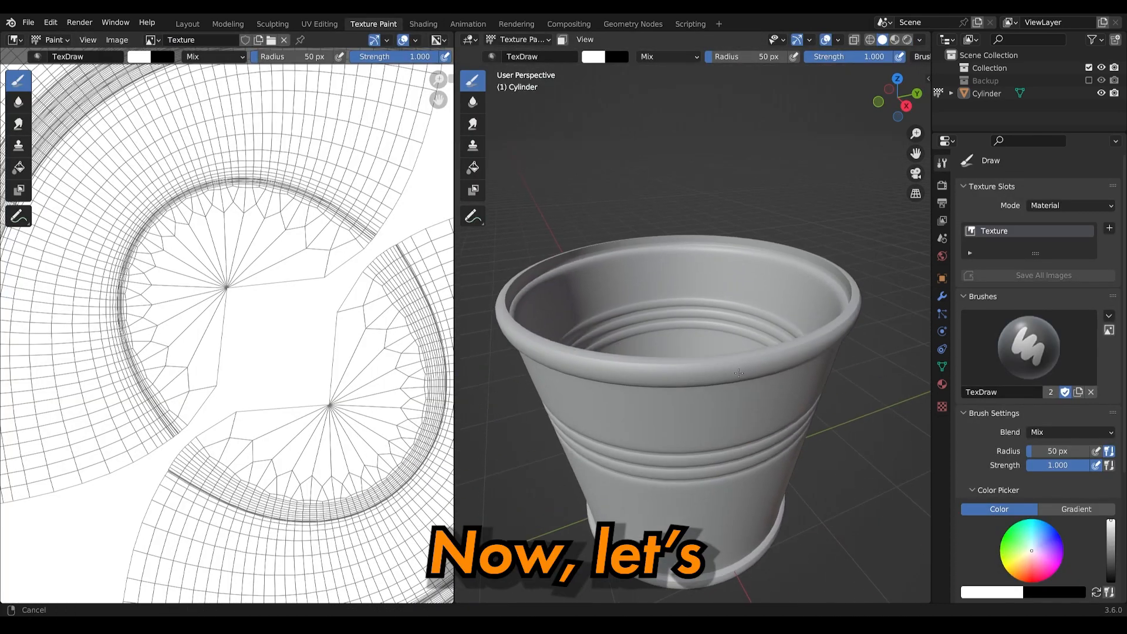
Paint worn metal on the rim and give the brush a Clouds texture mask.
{"action": "left_click", "coordinate": [603, 56]}
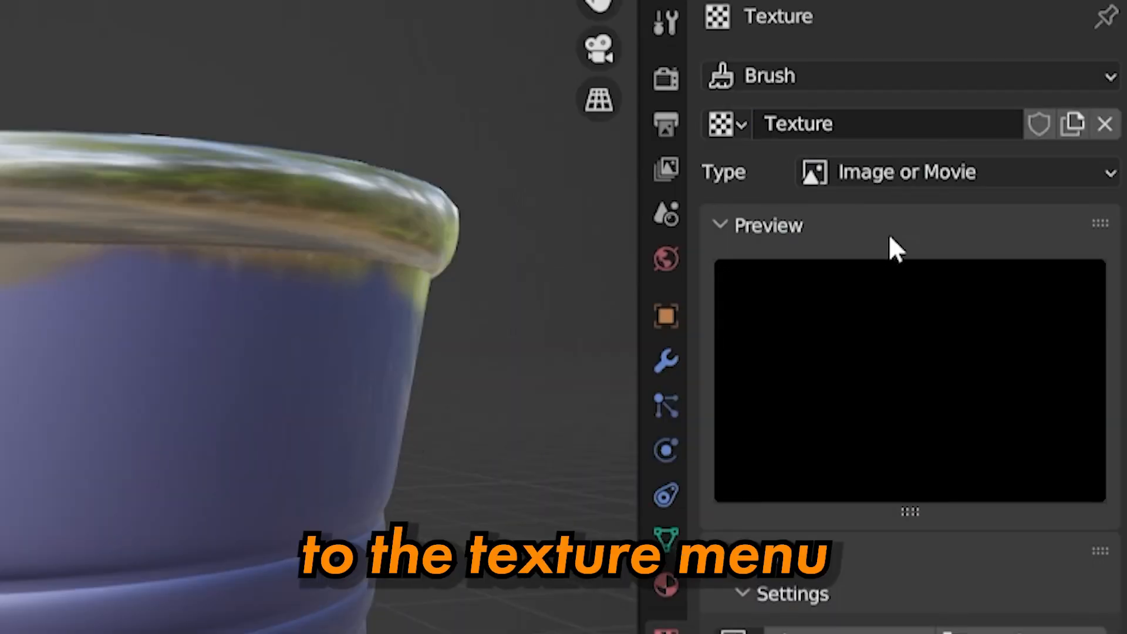
{"action": "left_click", "coordinate": [954, 171]}
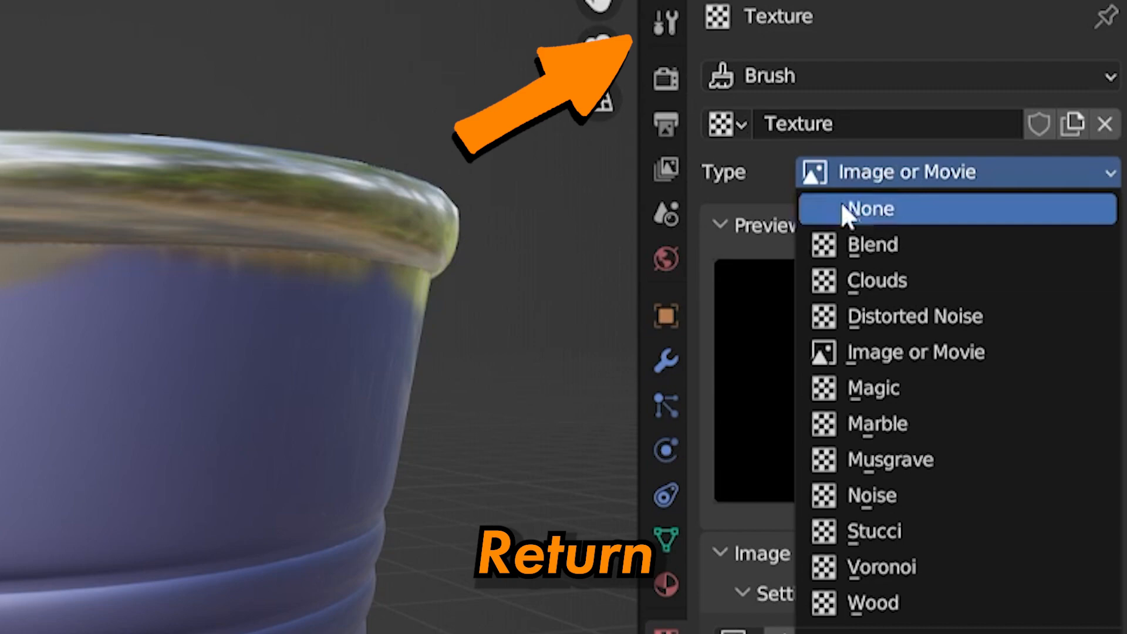
{"action": "left_click", "coordinate": [876, 280]}
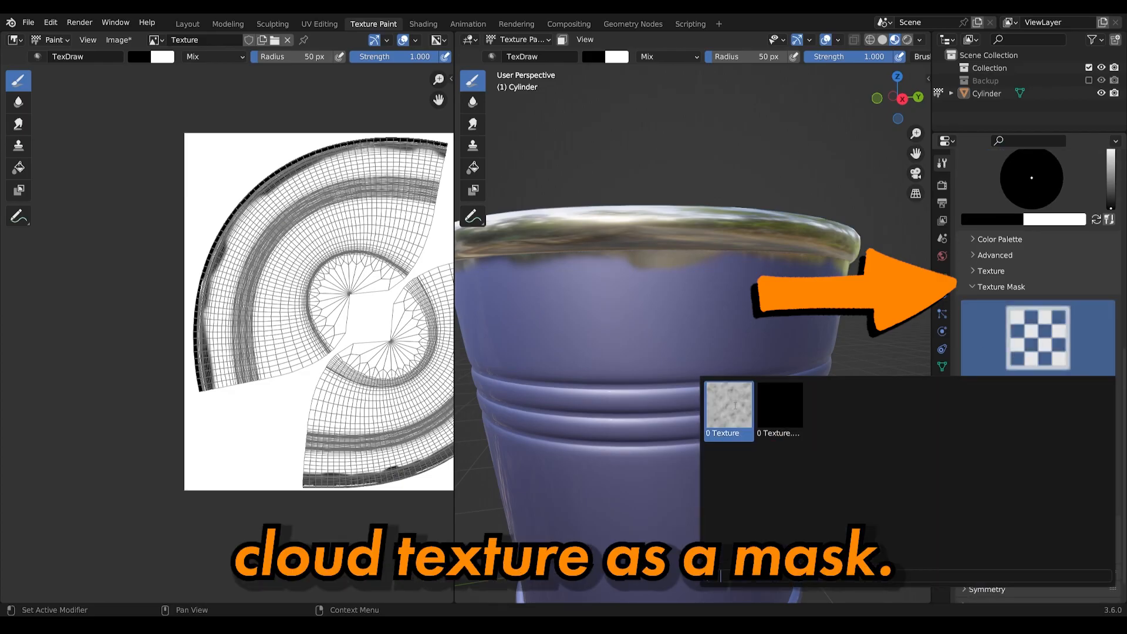
{"action": "left_click", "coordinate": [728, 403]}
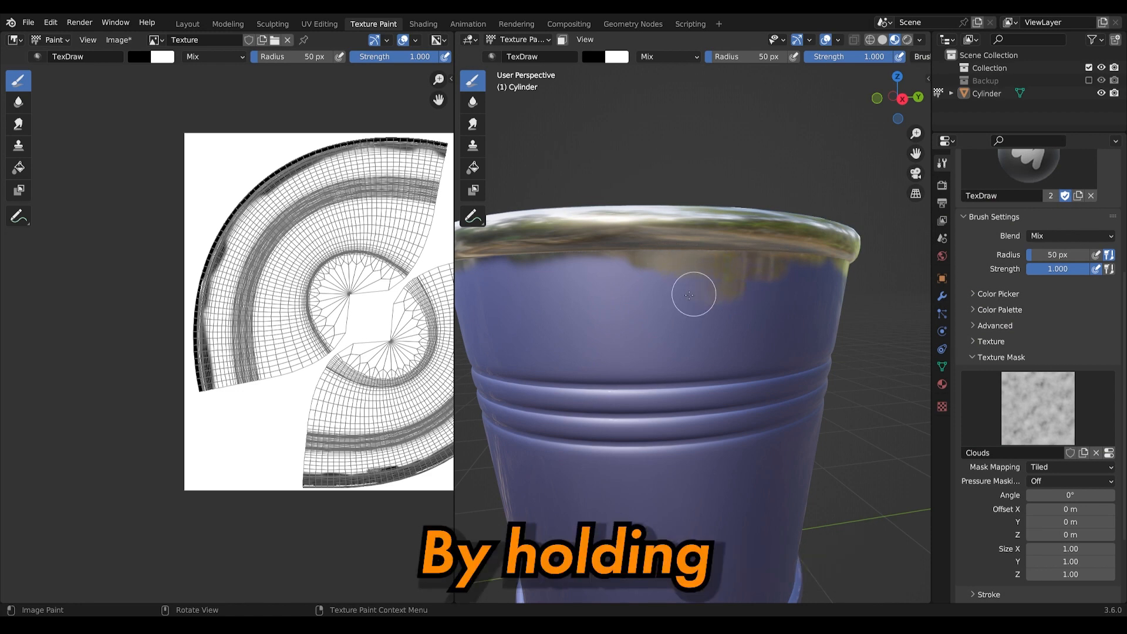